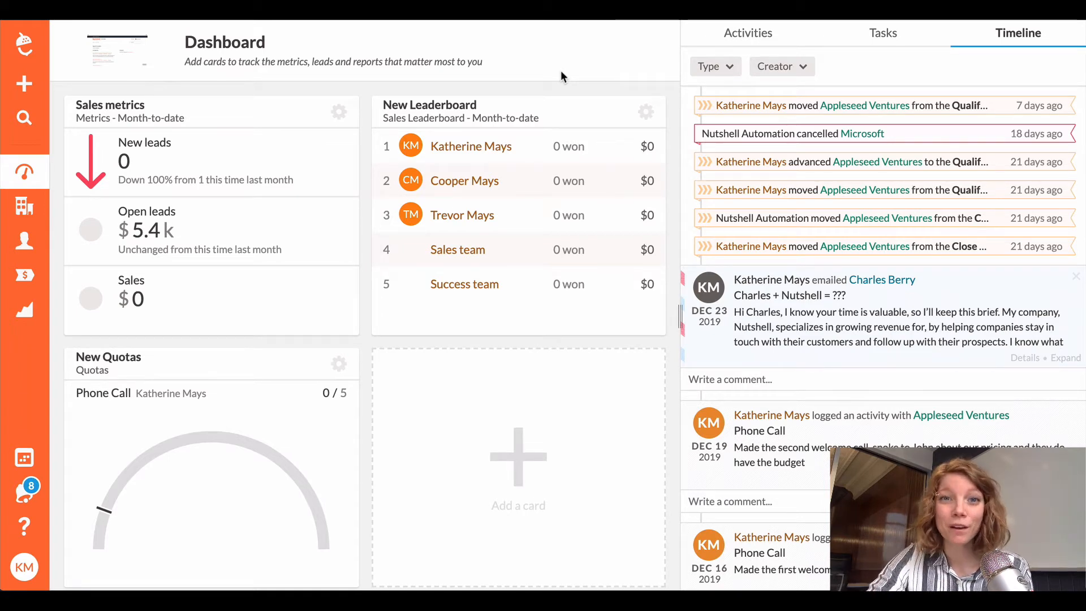
# Reach Email Settings from the dashboard via the profile menu's Your settings.
pyautogui.click(24, 567)
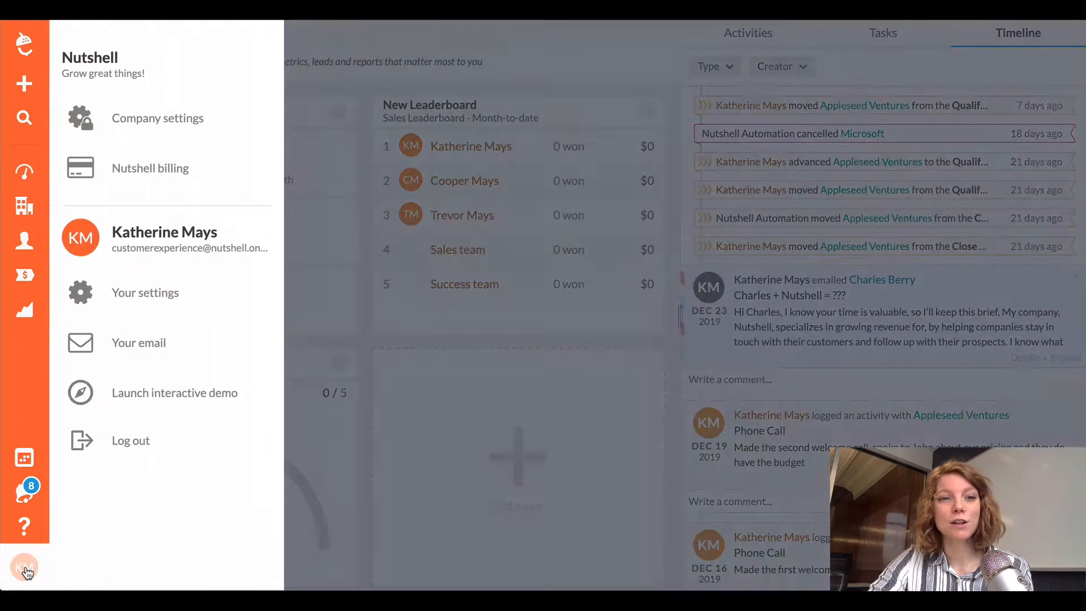
pyautogui.click(145, 292)
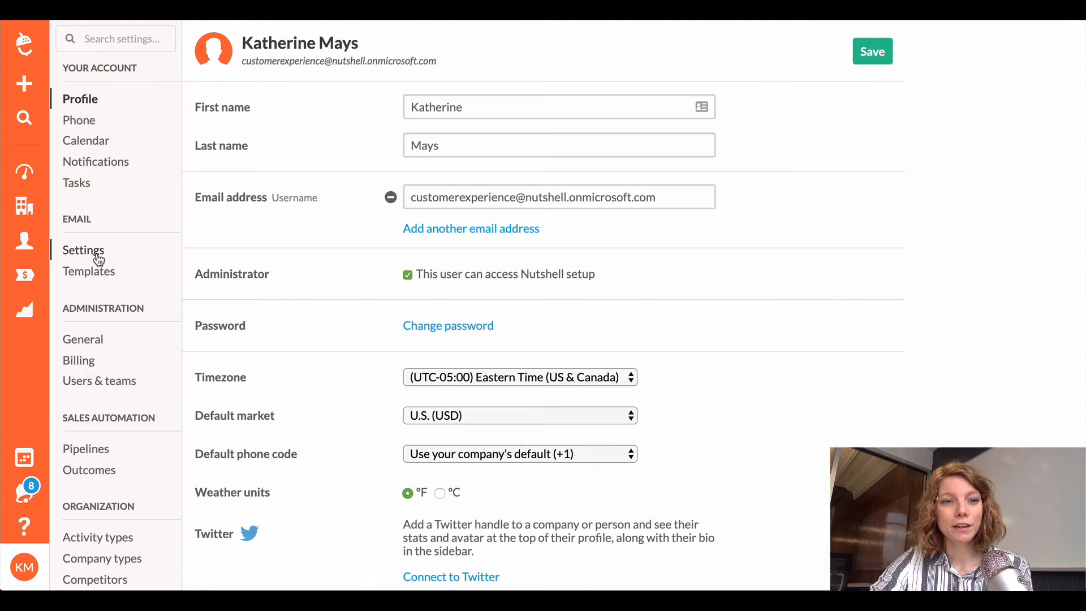
pyautogui.click(82, 250)
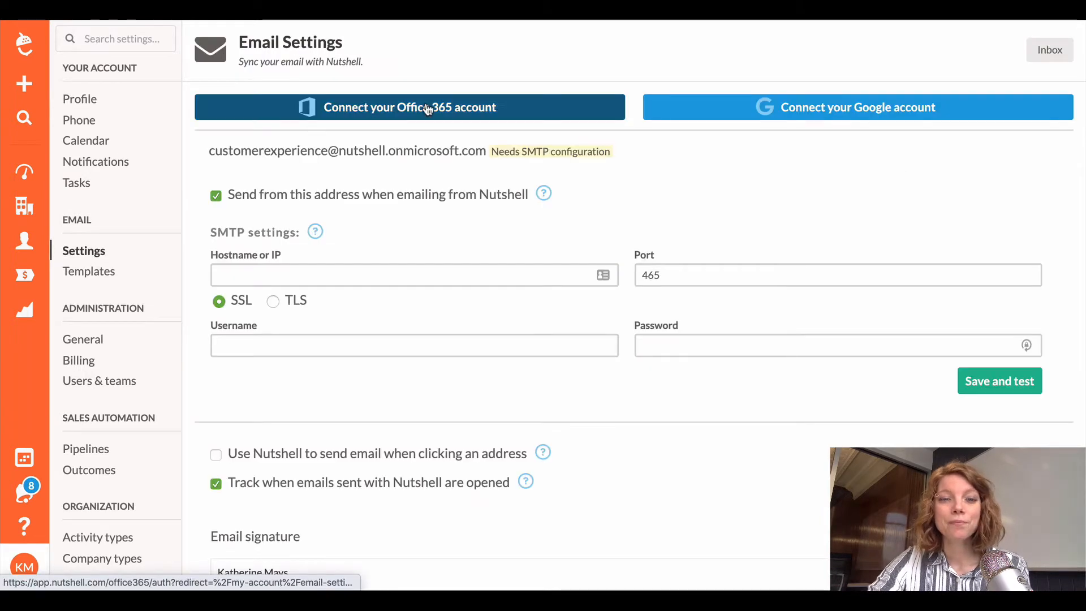
pyautogui.moveTo(534, 113)
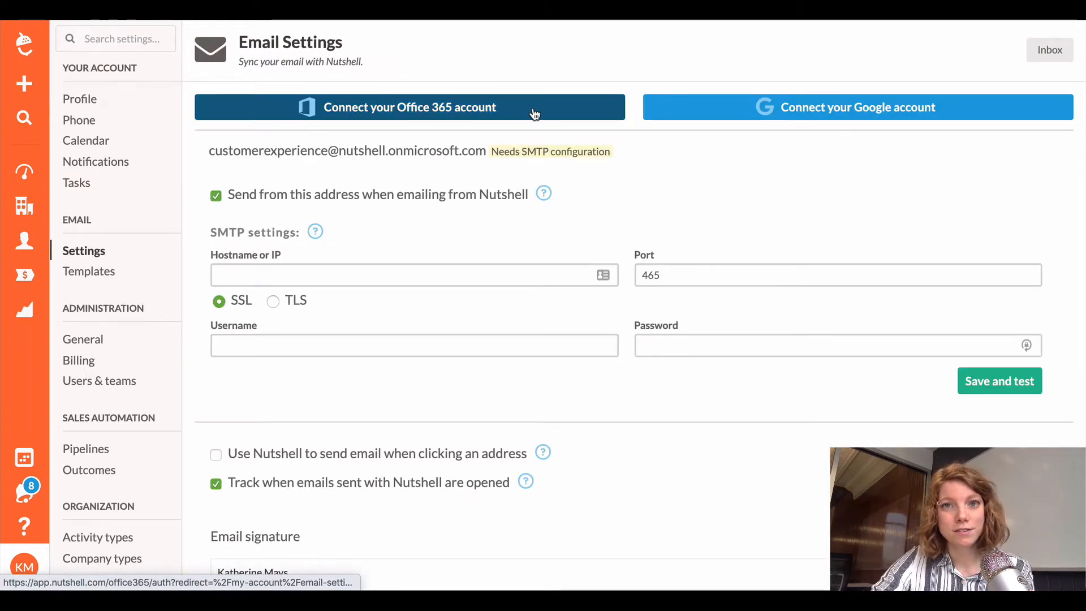
# Connect Office 365 using the already signed-in Microsoft account.
pyautogui.click(408, 107)
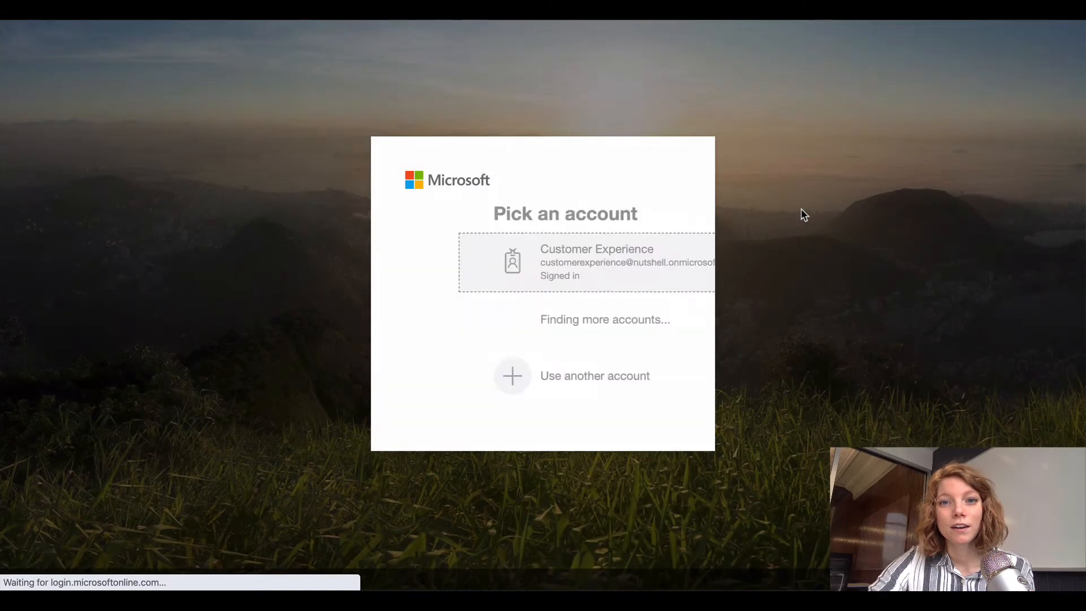
pyautogui.click(585, 261)
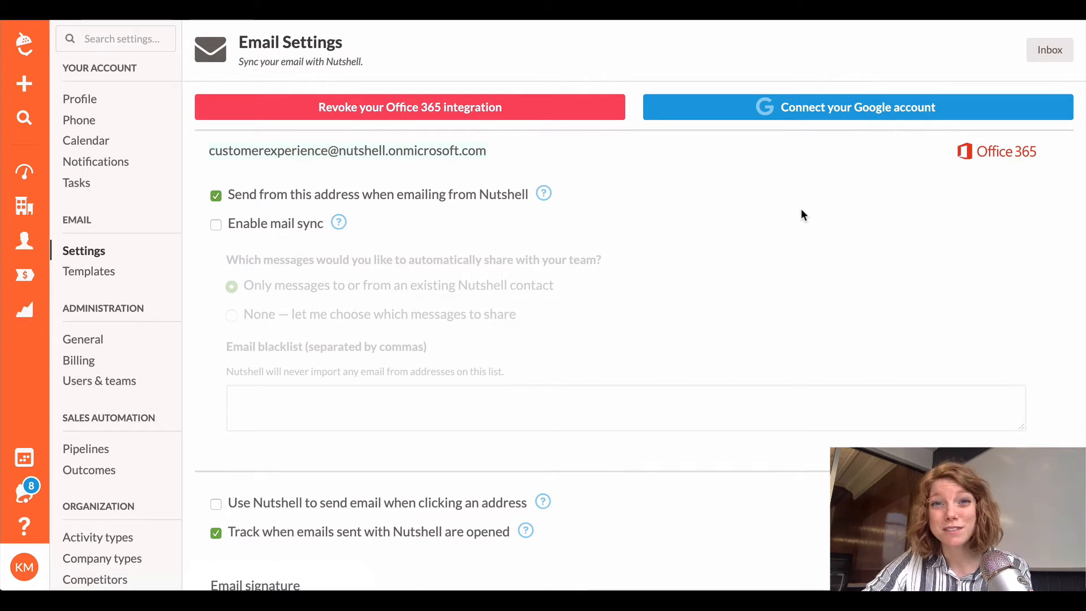
pyautogui.moveTo(520, 183)
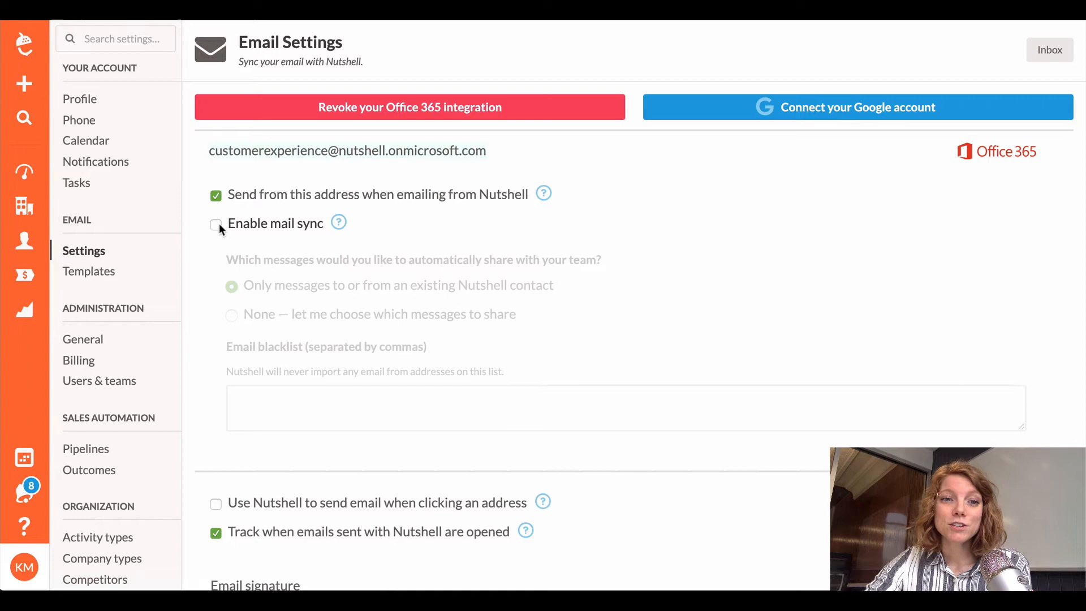
# Enable mail sync, authorizing with the signed-in Microsoft account so sync status appears.
pyautogui.click(216, 223)
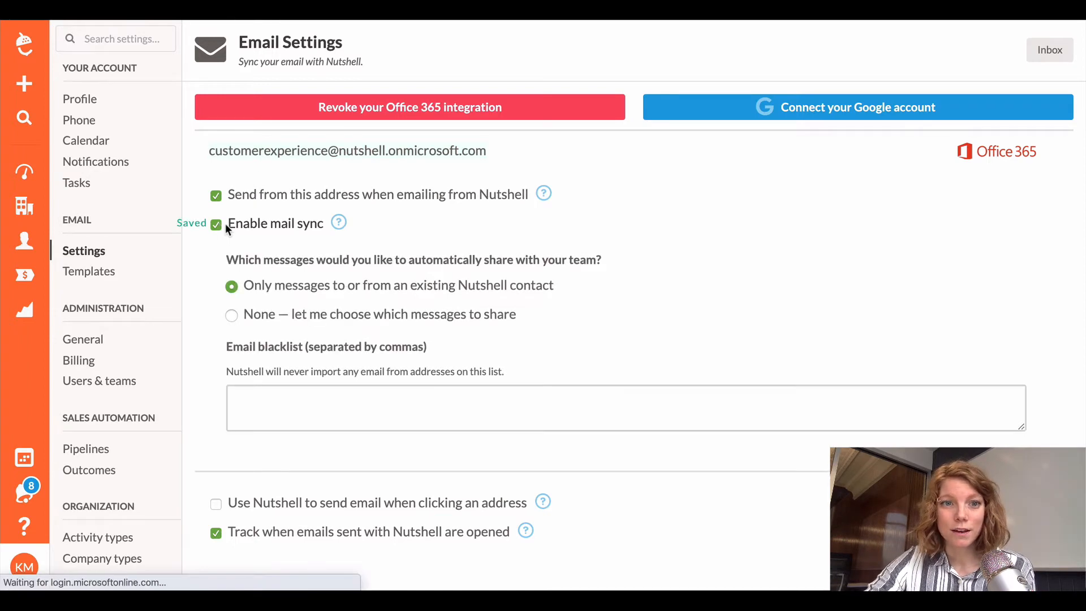
pyautogui.click(409, 106)
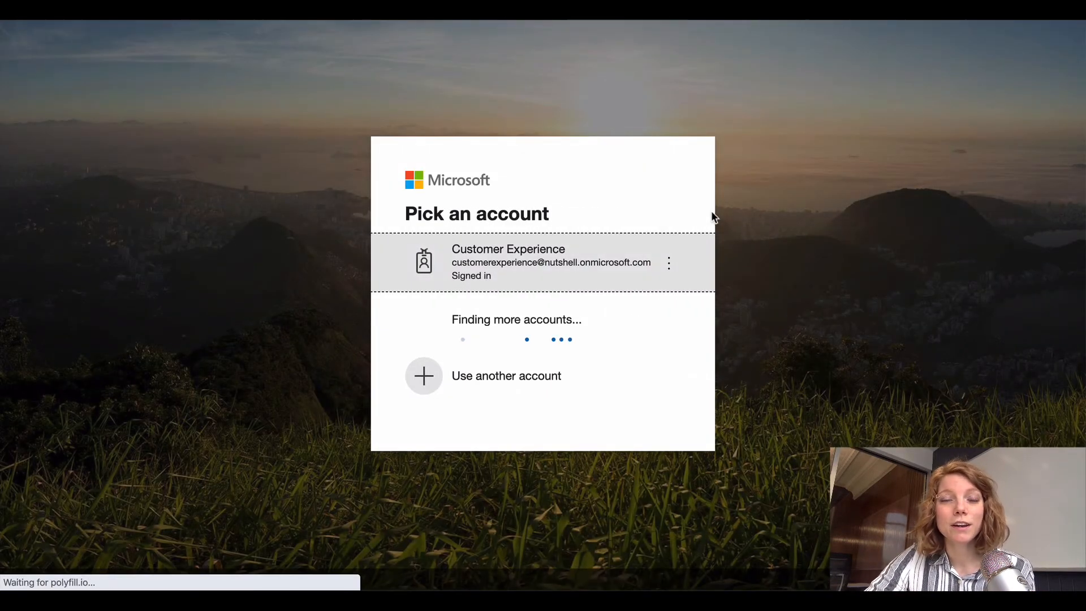
pyautogui.click(542, 261)
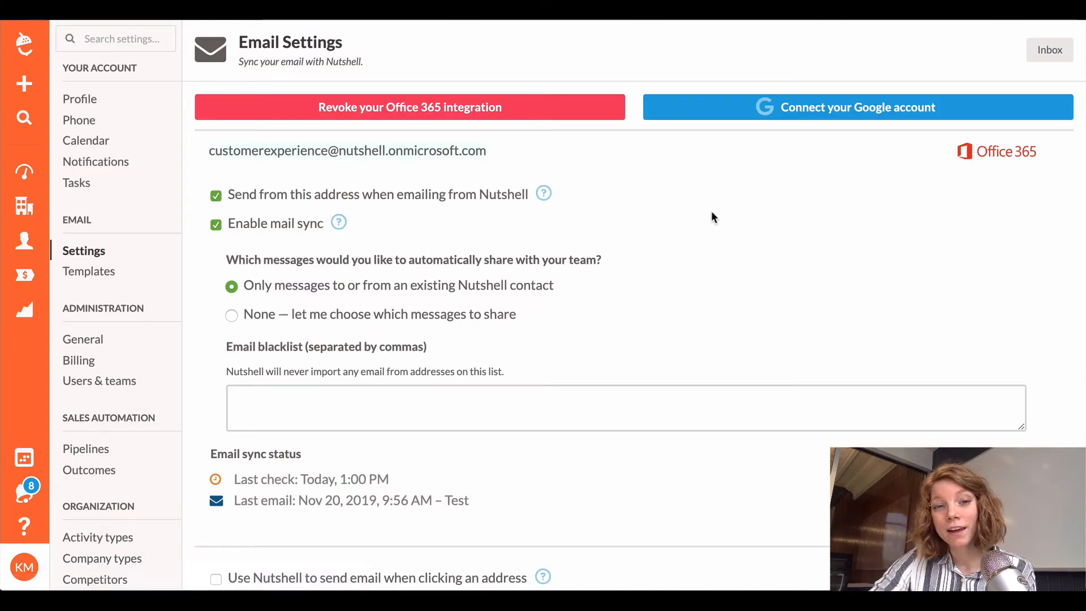
pyautogui.moveTo(602, 258)
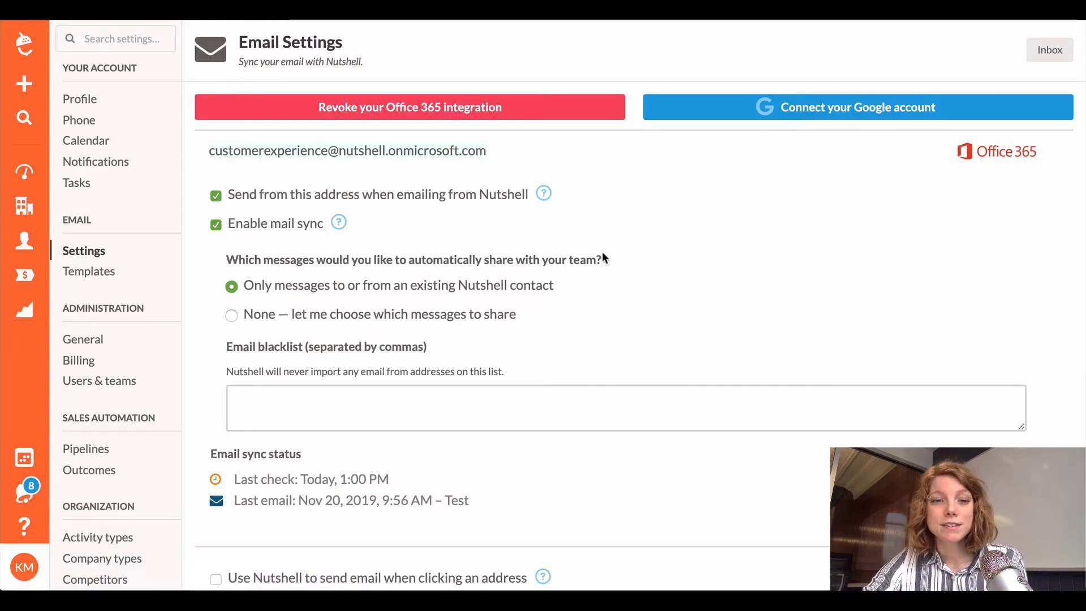
pyautogui.moveTo(602, 262)
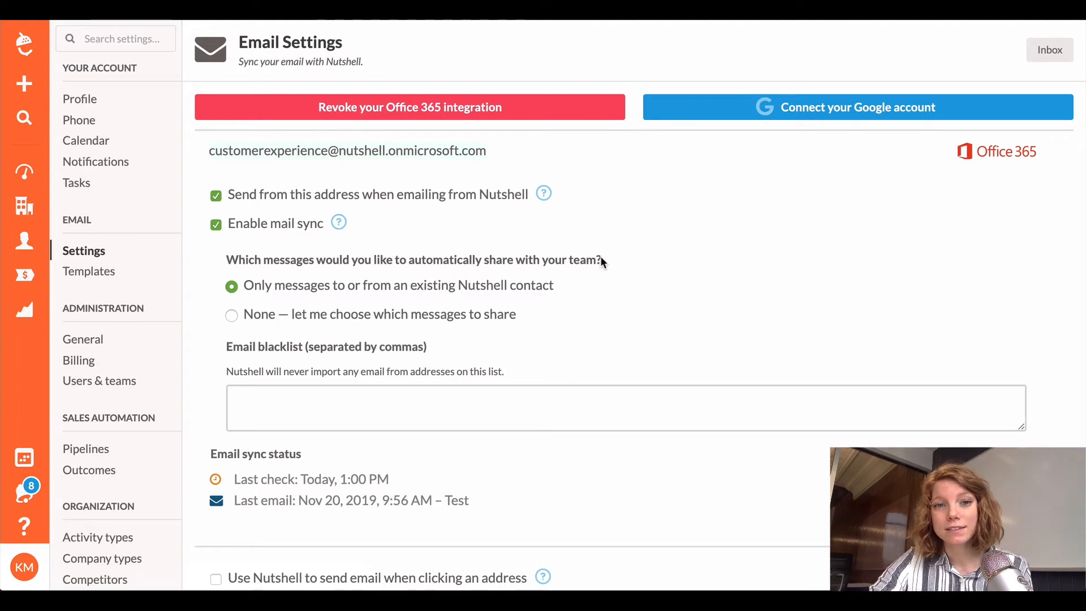
pyautogui.scroll(-3)
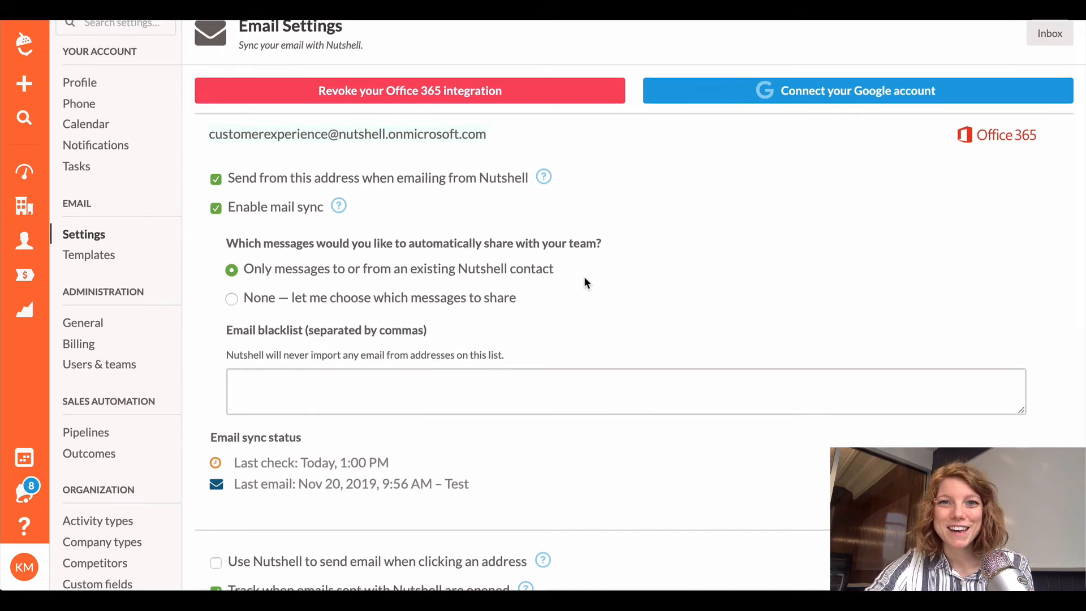
pyautogui.scroll(3)
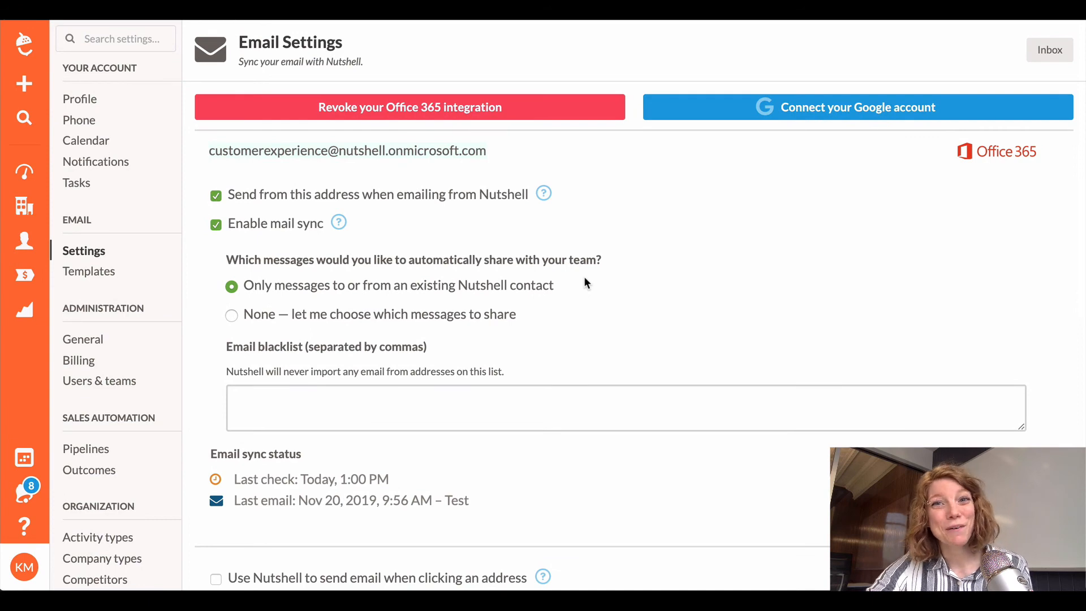